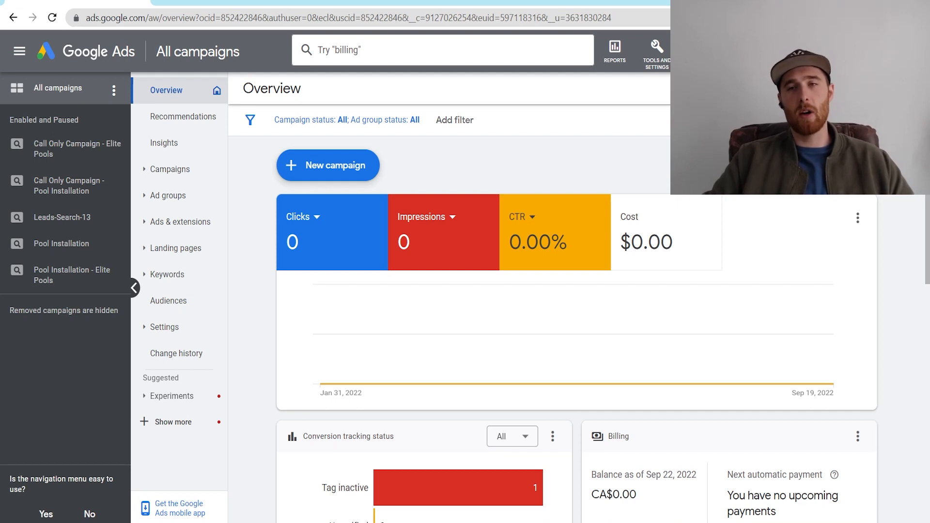
pyautogui.moveTo(619, 167)
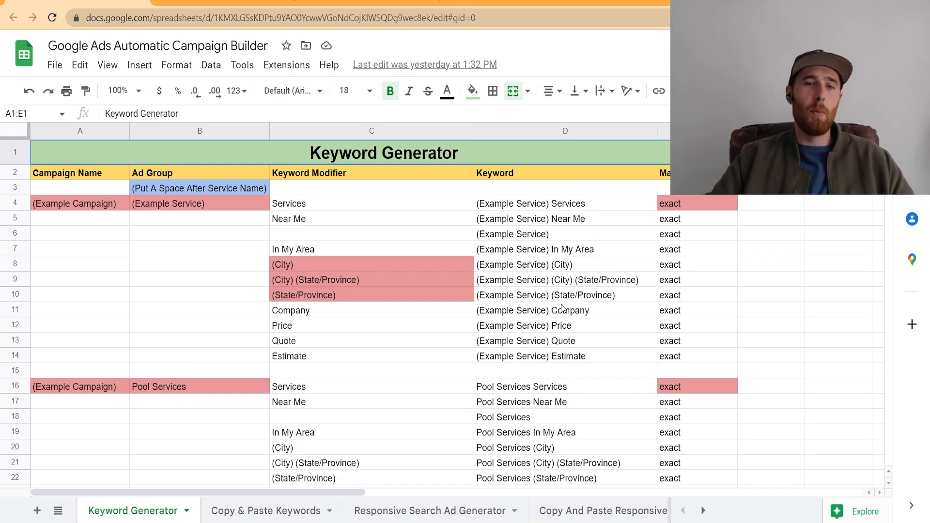
pyautogui.moveTo(365, 348)
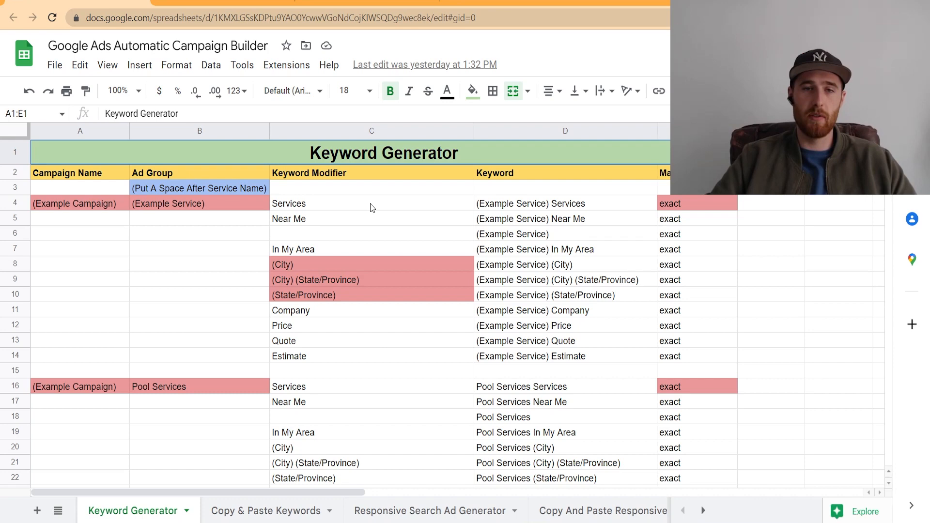
pyautogui.moveTo(377, 301)
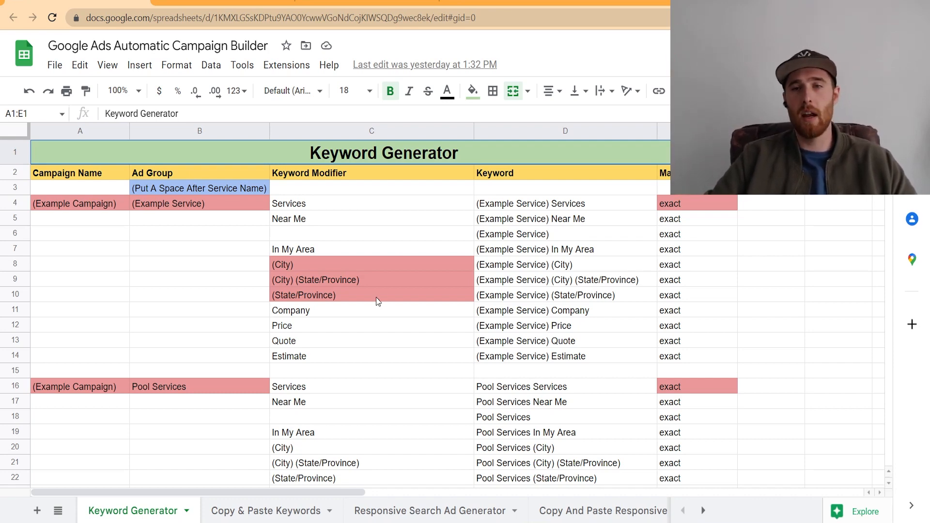
pyautogui.moveTo(705, 291)
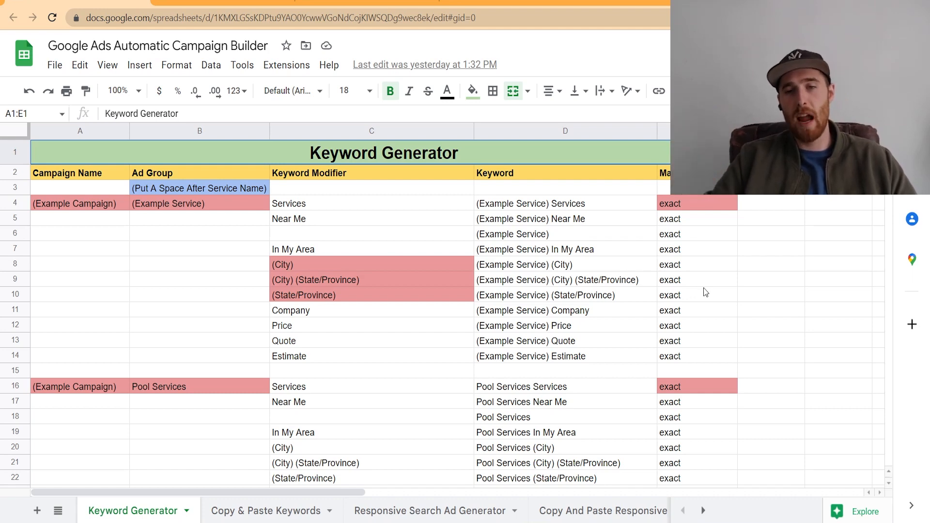
pyautogui.moveTo(659, 303)
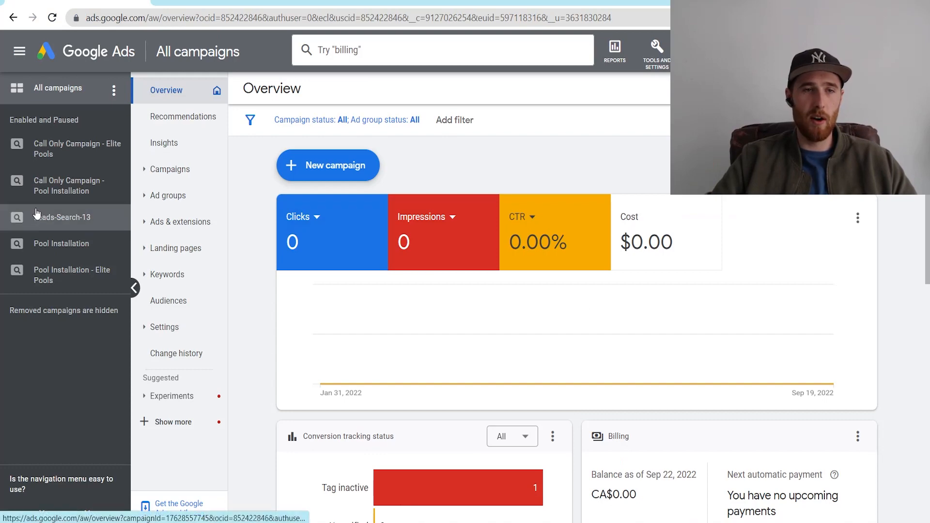
# Step: Browse Leads-Search-13's ad groups, toggle Ad group 1, start a new ad group, then return to Sheets
pyautogui.click(62, 216)
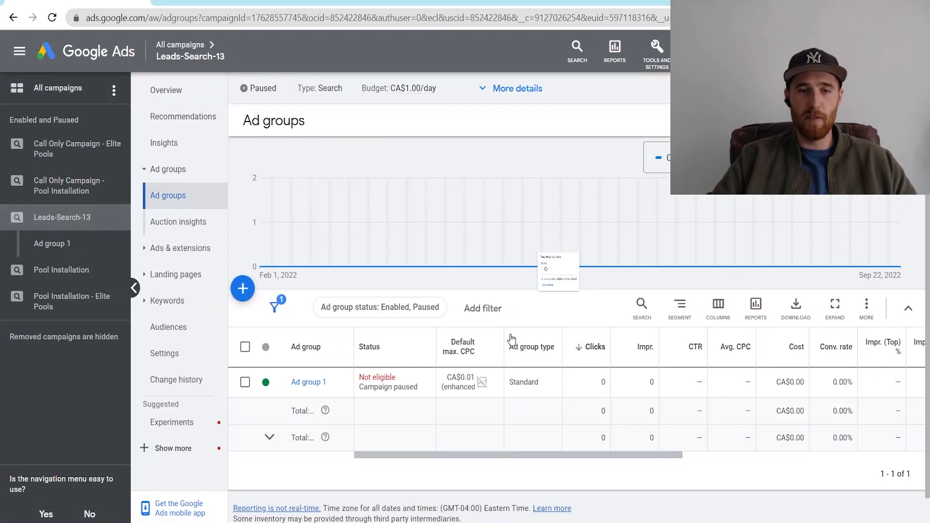
pyautogui.click(245, 382)
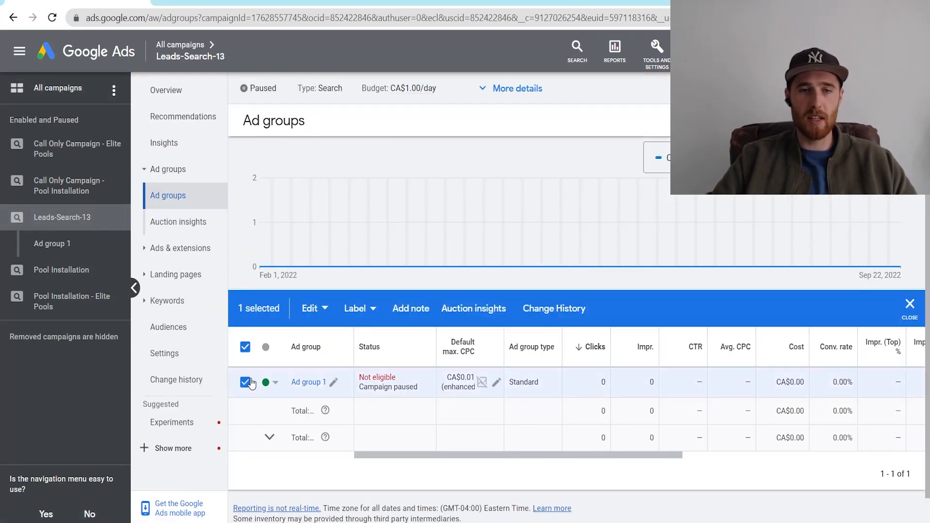
pyautogui.click(245, 381)
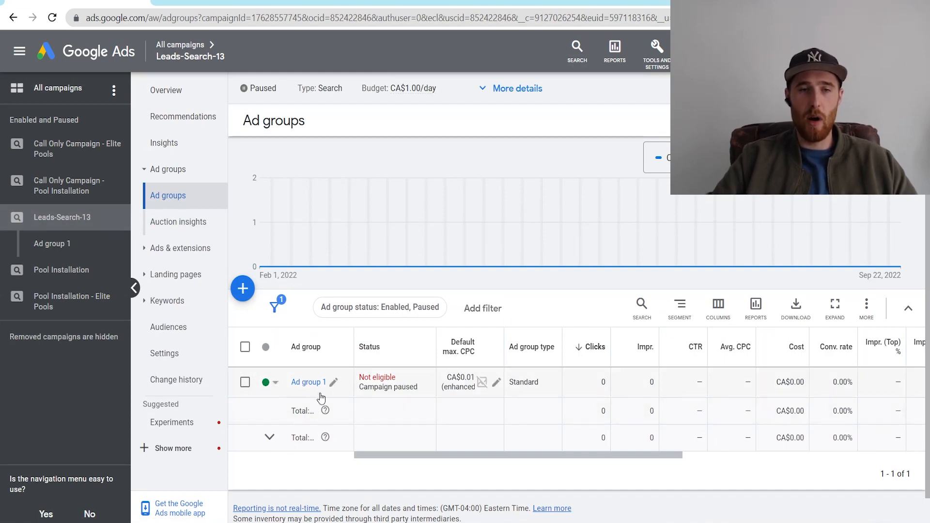
pyautogui.click(242, 288)
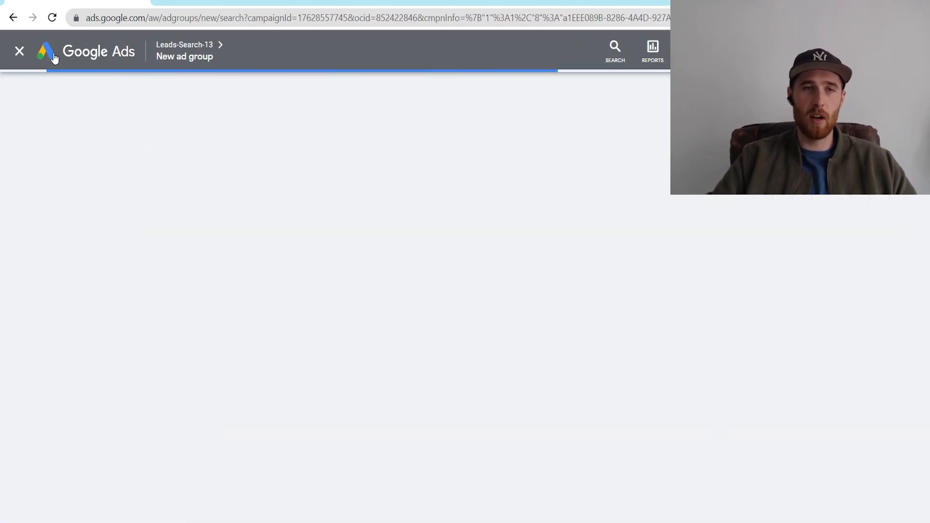
pyautogui.click(19, 52)
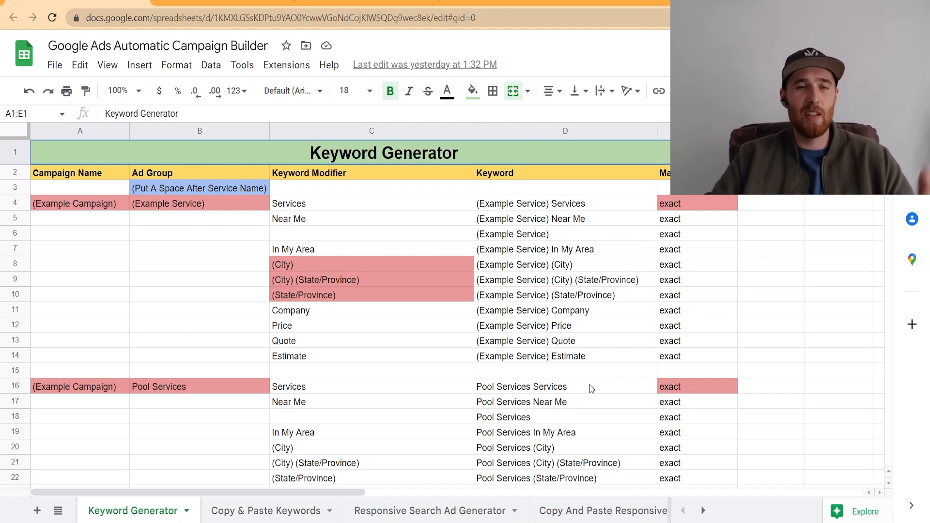
pyautogui.click(80, 248)
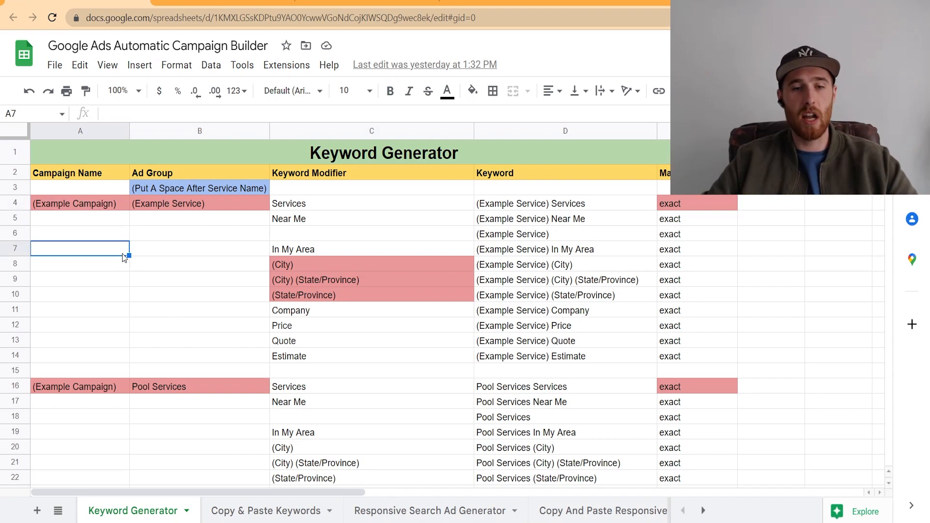
pyautogui.moveTo(282, 406)
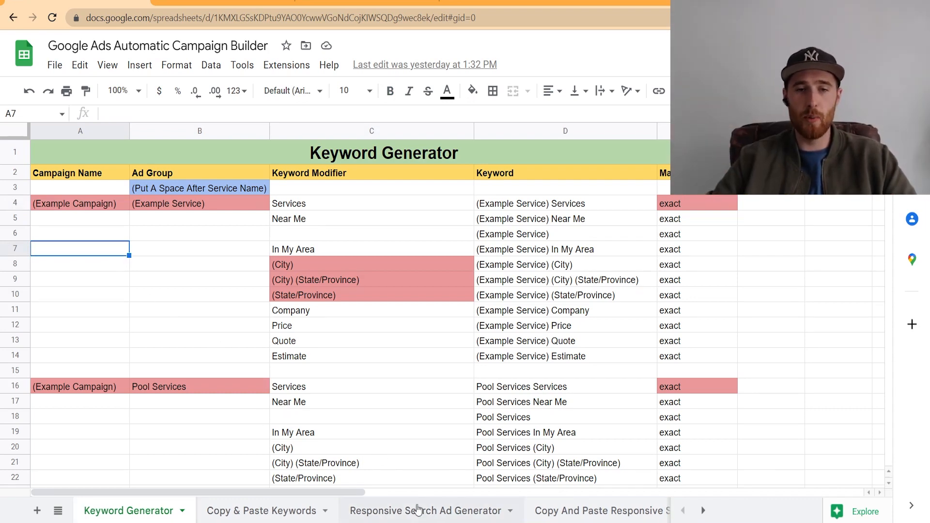
pyautogui.click(702, 510)
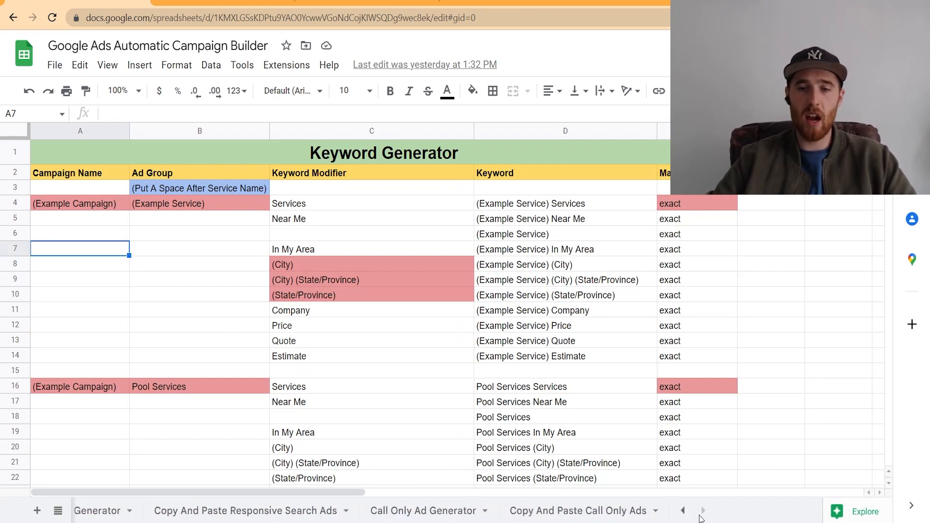
pyautogui.click(681, 511)
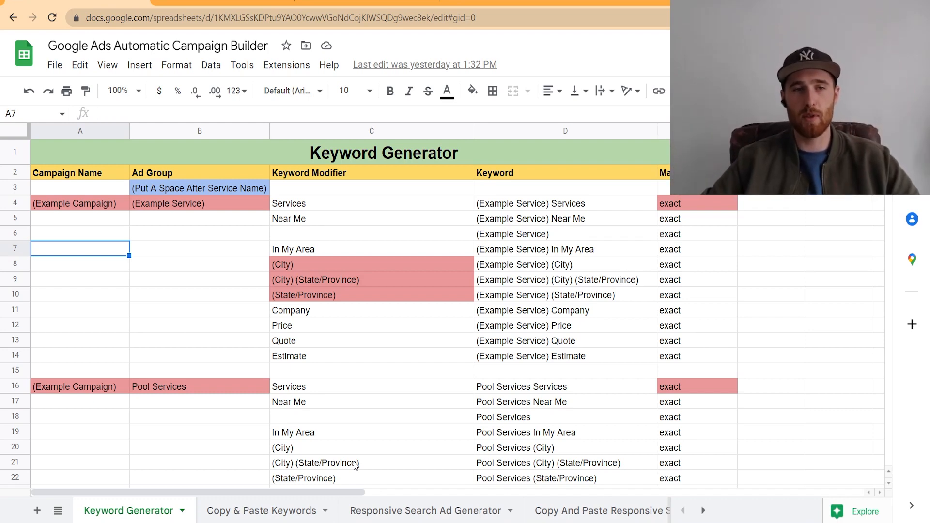
pyautogui.moveTo(204, 422)
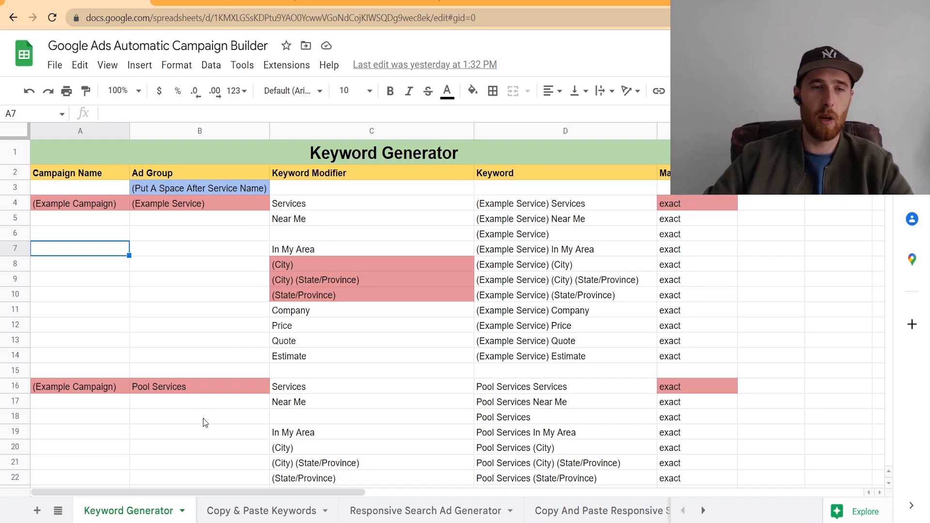
# Step: Name the campaign Pools in A4 and the first ad group Pool Installation in B4
pyautogui.click(79, 202)
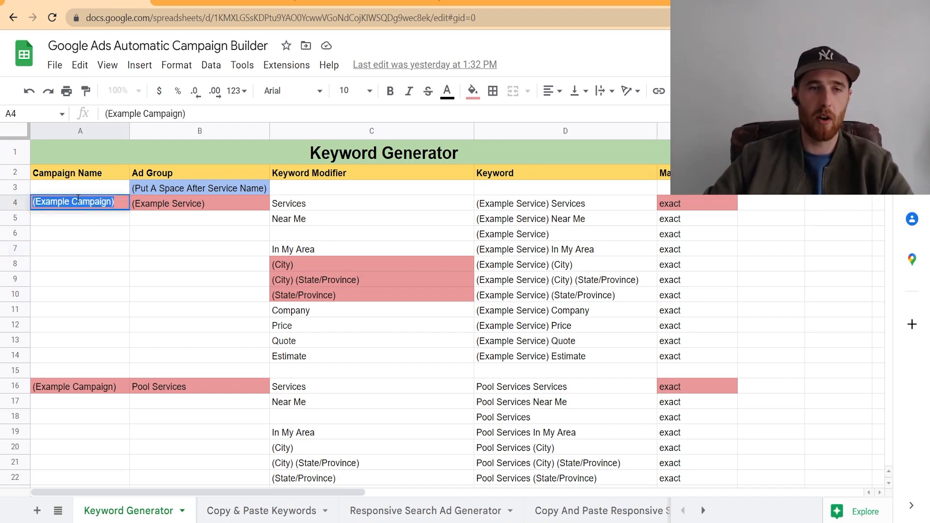
pyautogui.write('Pools')
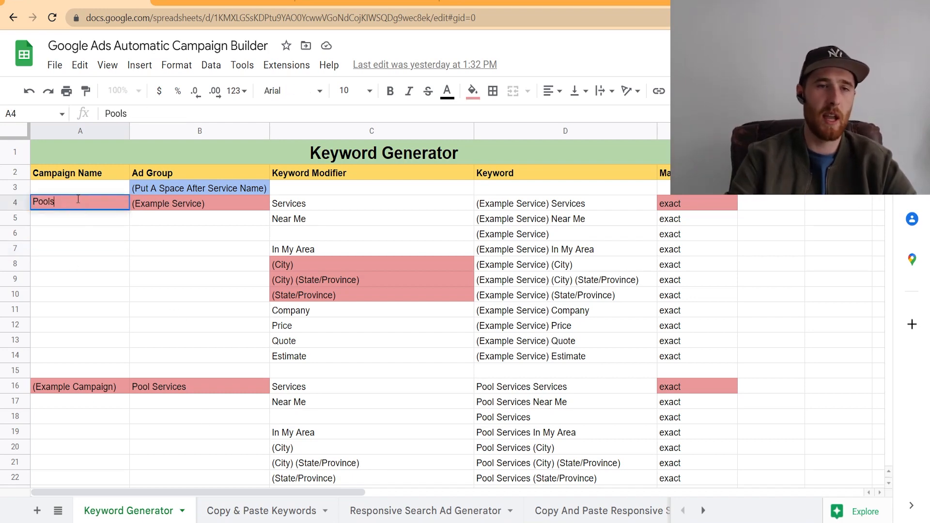
pyautogui.scroll(-3)
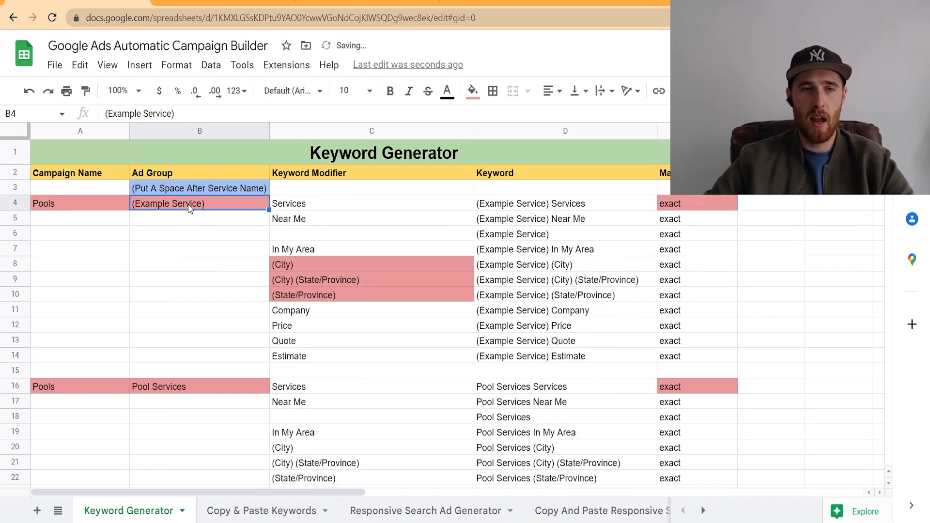
pyautogui.write('Pool Installation')
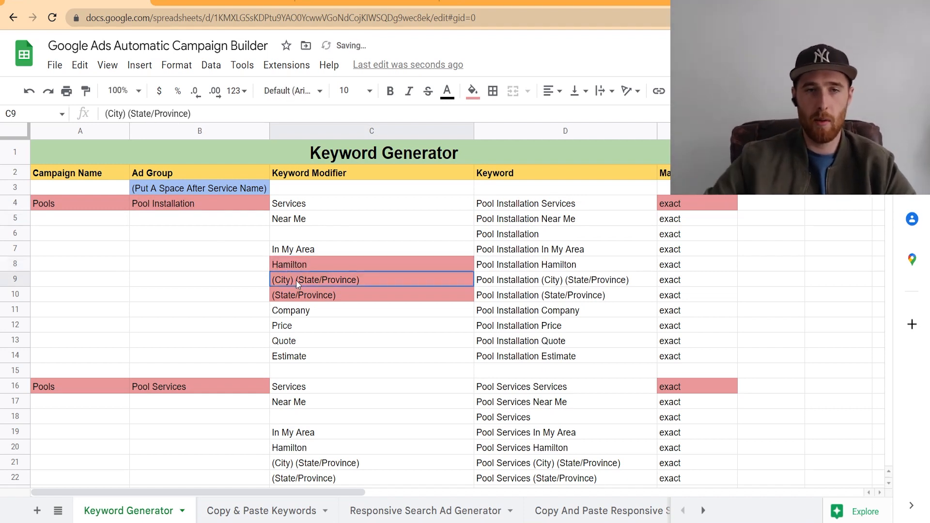
# Step: Set the location modifiers to Hamilton, Hamilton Ontario and Ontario and review the generated keywords
pyautogui.write('Hamilton Ontario')
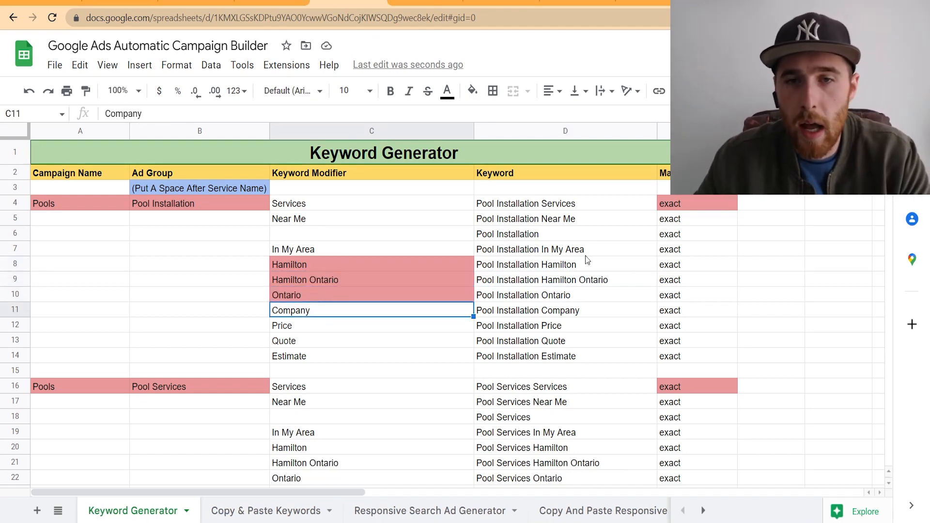
pyautogui.scroll(-3)
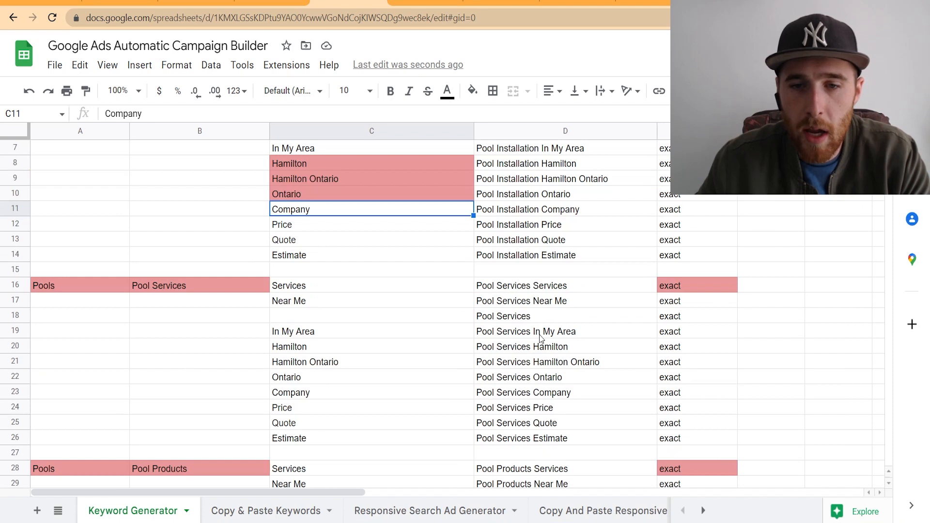
pyautogui.moveTo(536, 381)
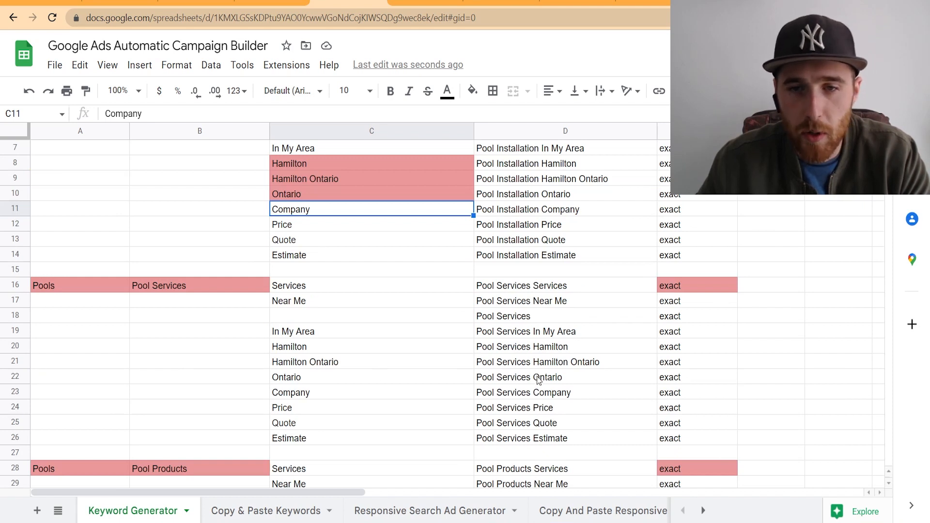
pyautogui.moveTo(579, 425)
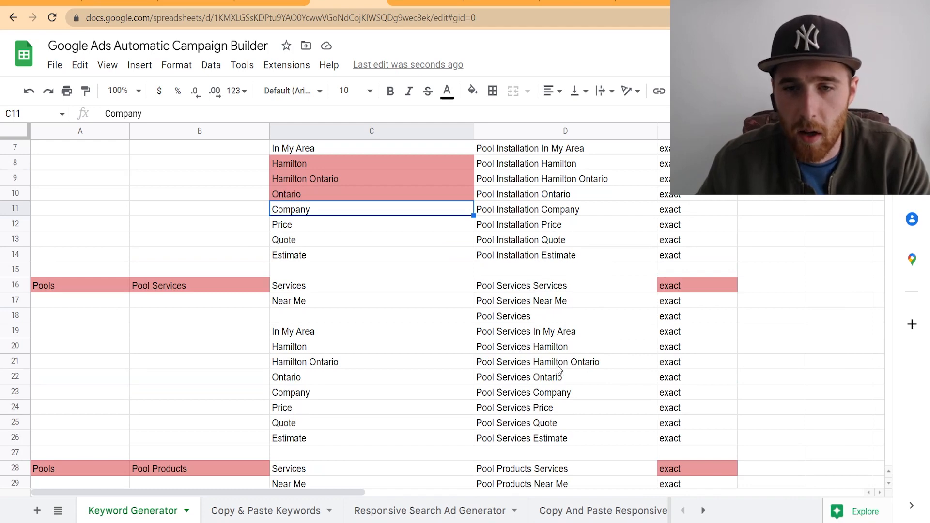
pyautogui.moveTo(585, 366)
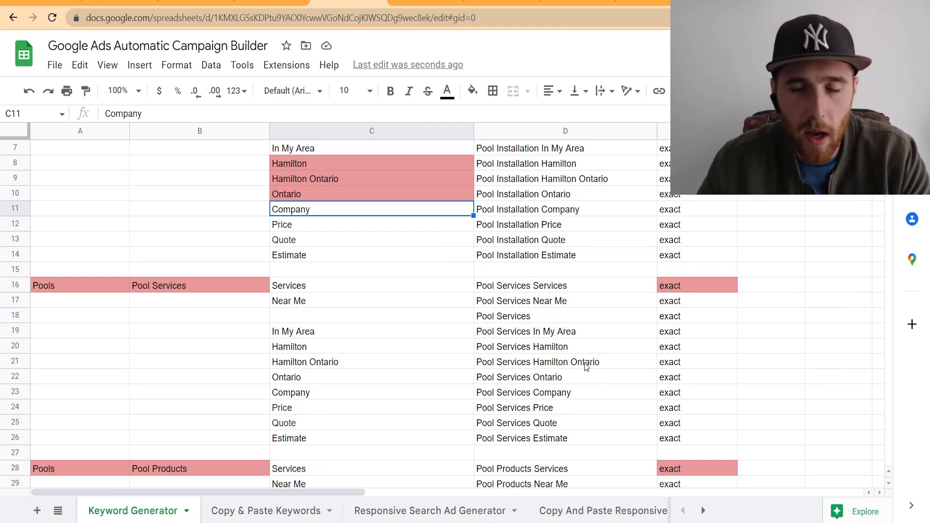
pyautogui.scroll(3)
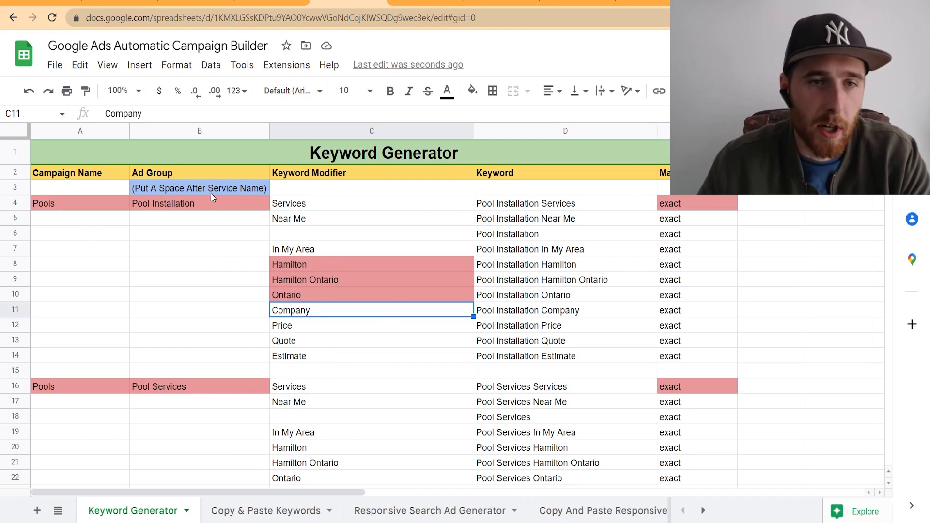
pyautogui.moveTo(484, 361)
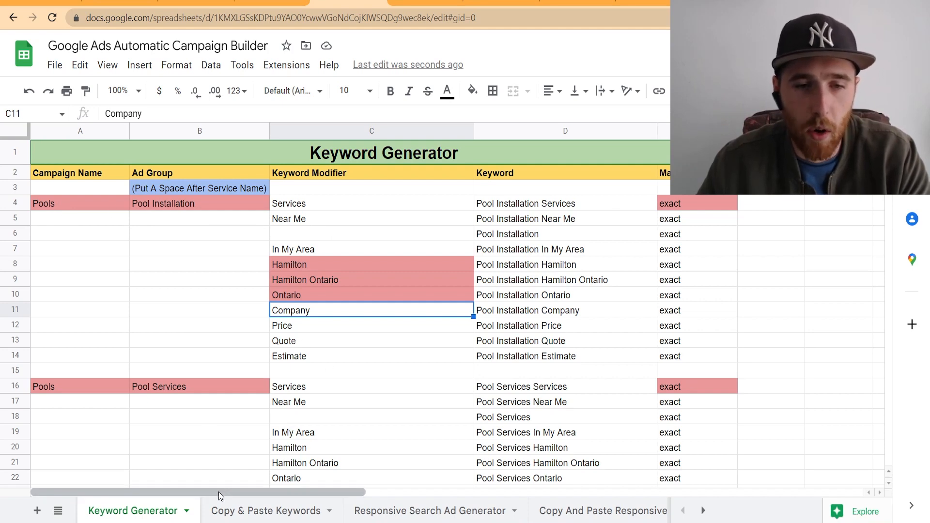
# Step: Paste the copied Pools keywords as values only into the Pasted Version columns at F4
pyautogui.click(266, 511)
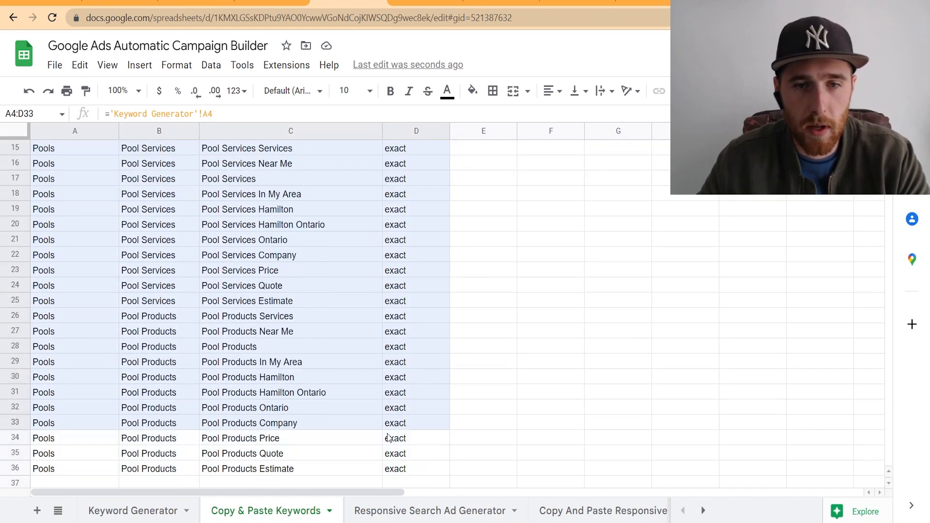
pyautogui.scroll(3)
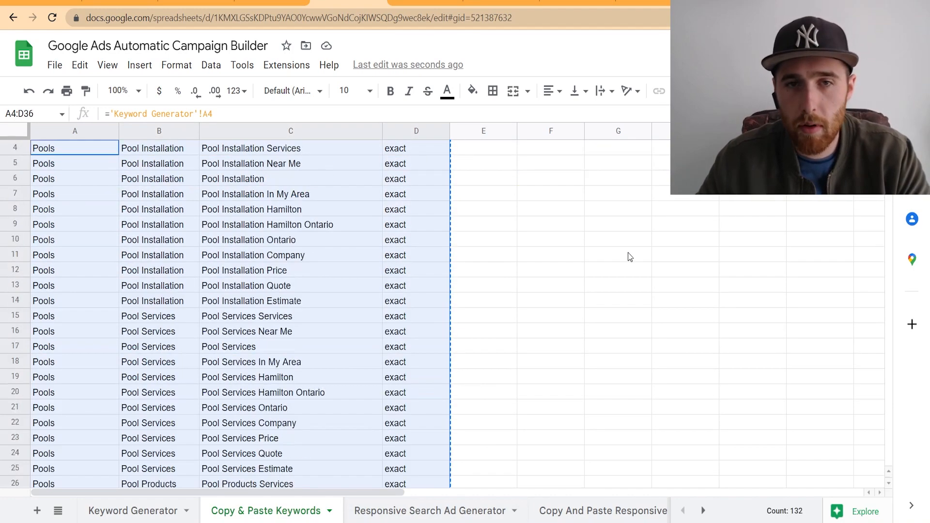
pyautogui.rightClick(532, 205)
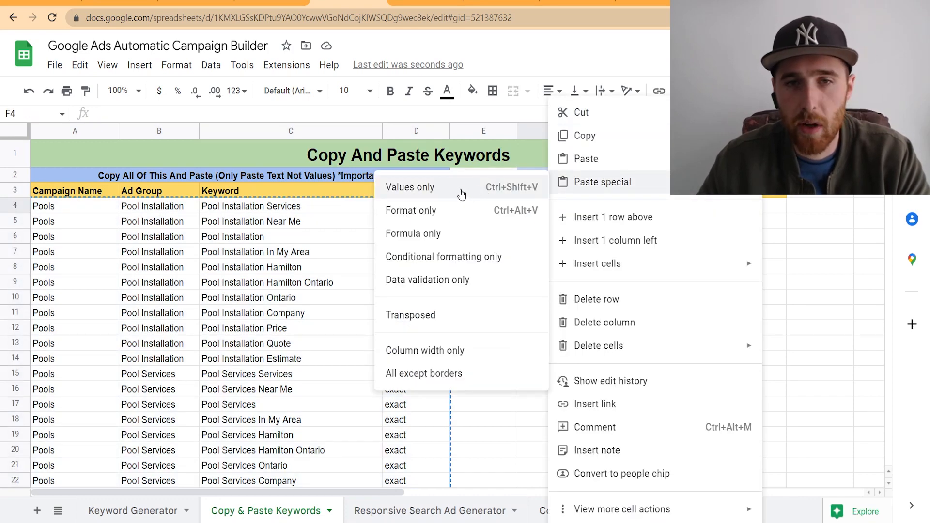
pyautogui.click(410, 187)
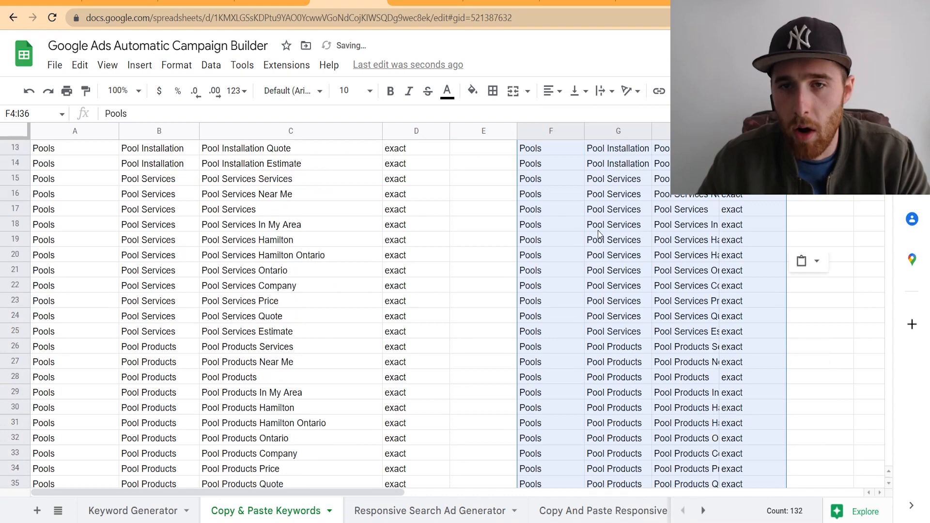
pyautogui.scroll(3)
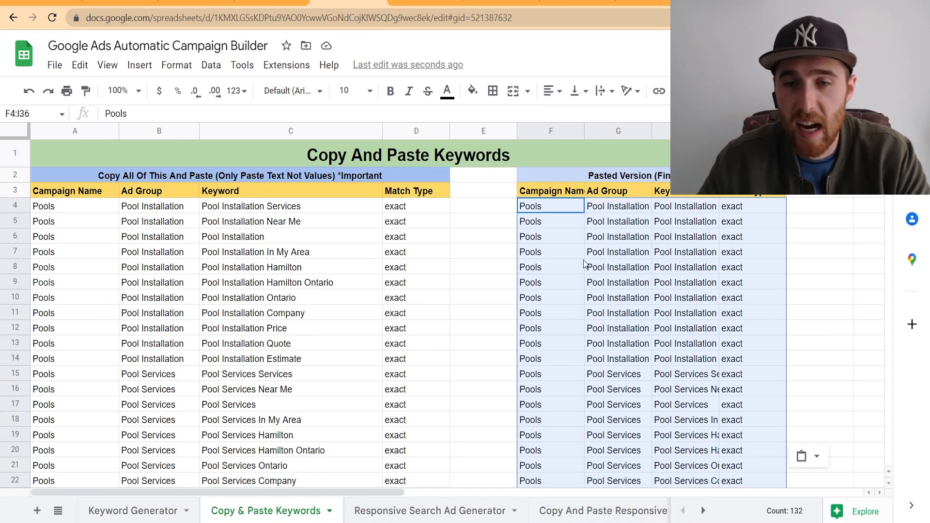
pyautogui.moveTo(500, 218)
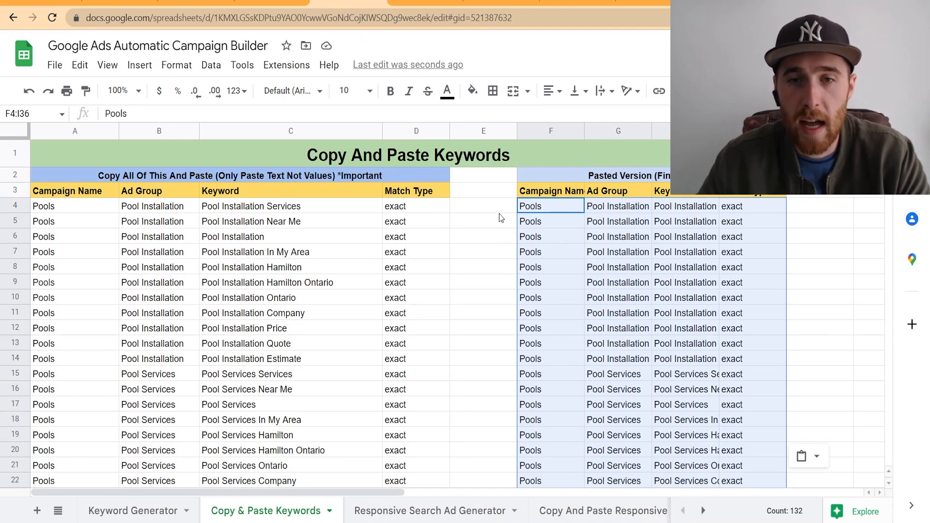
pyautogui.click(483, 205)
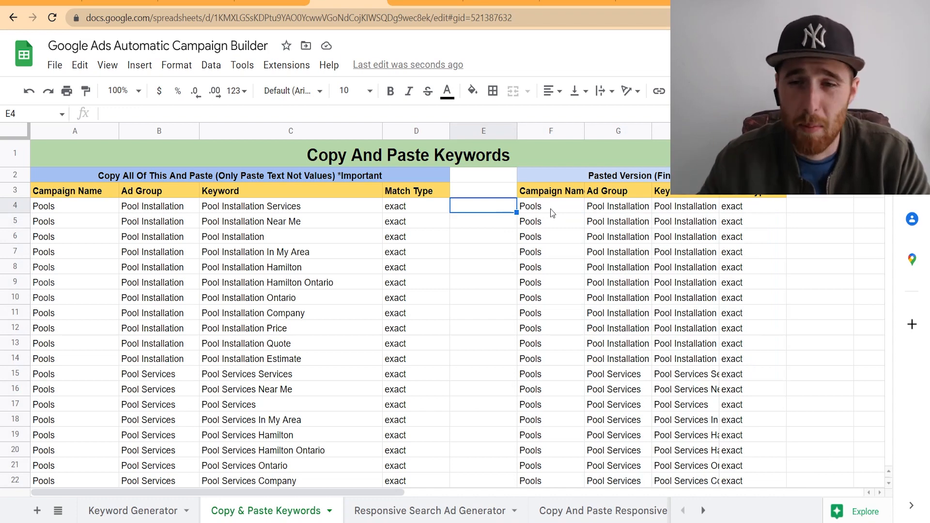
# Step: Flip through Keyword Generator and Copy & Paste Keywords to reach the Responsive Search Ad Generator sheet
pyautogui.click(133, 510)
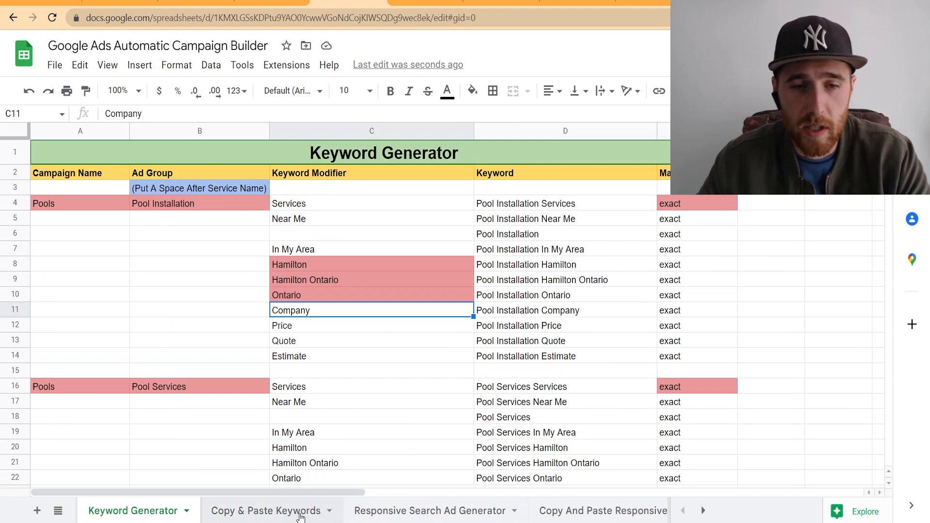
pyautogui.click(267, 511)
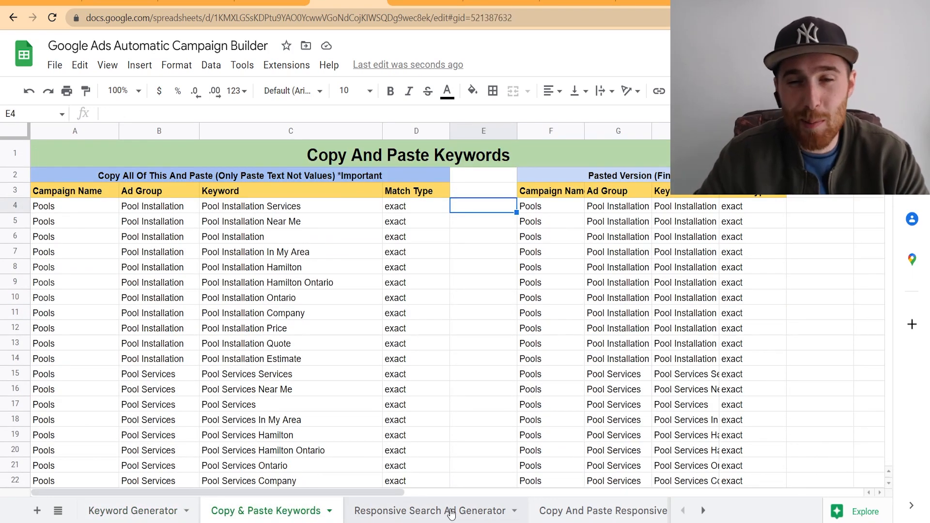
pyautogui.click(427, 510)
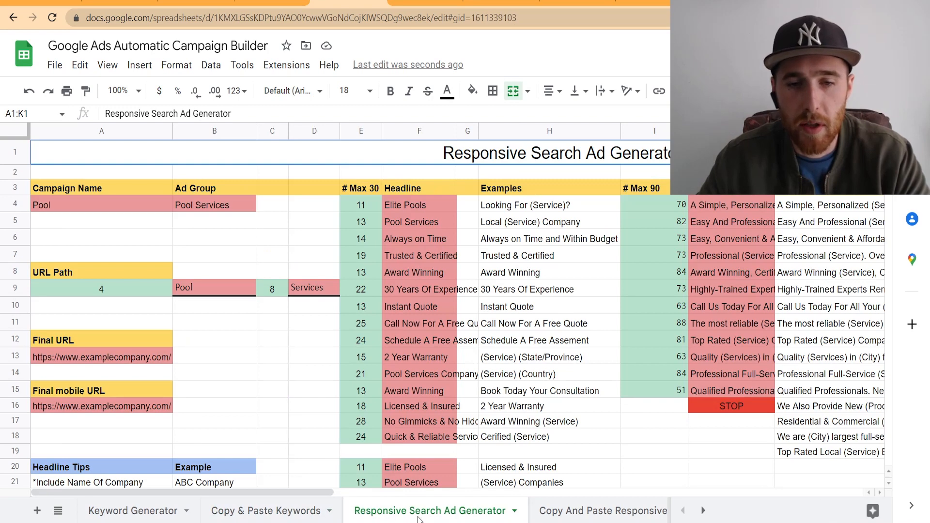
pyautogui.moveTo(390, 491)
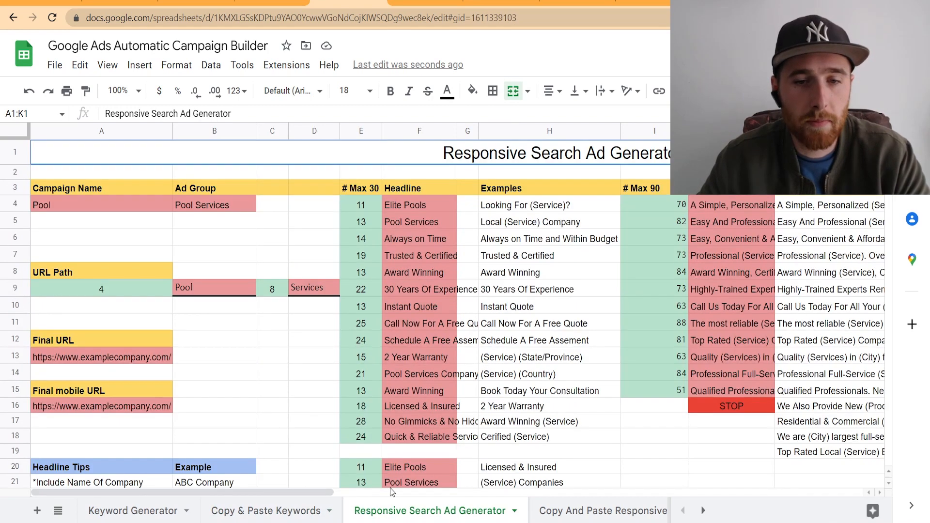
# Step: Set the ad group to Pool Installation with URL path Pool / Installation
pyautogui.click(101, 204)
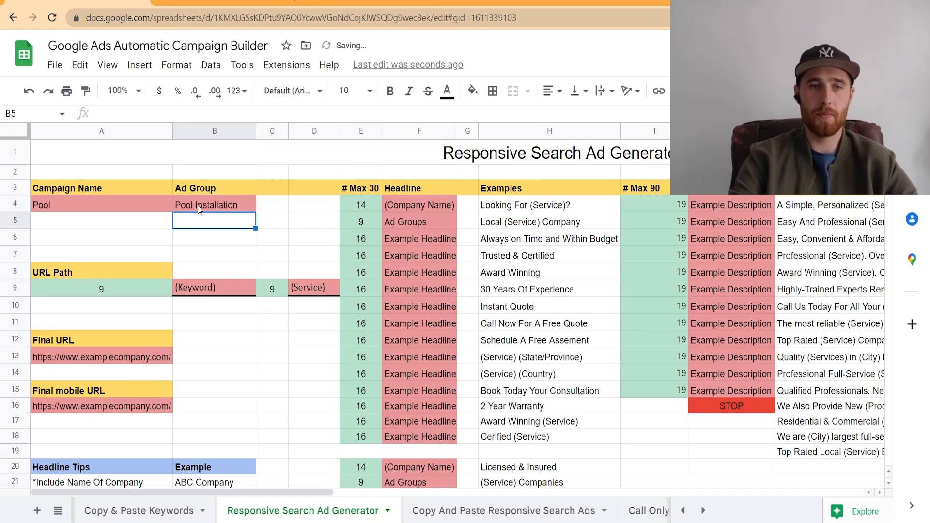
pyautogui.click(214, 271)
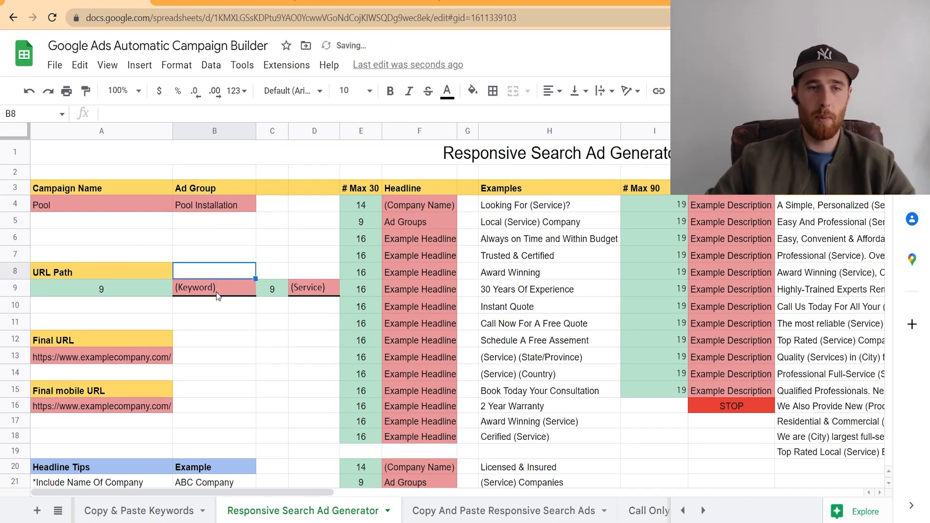
pyautogui.write('Pool')
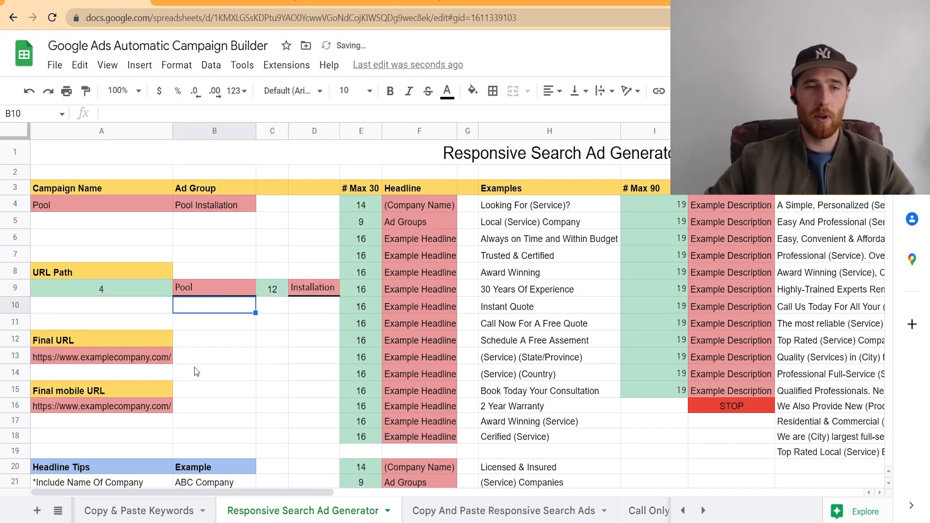
pyautogui.moveTo(483, 308)
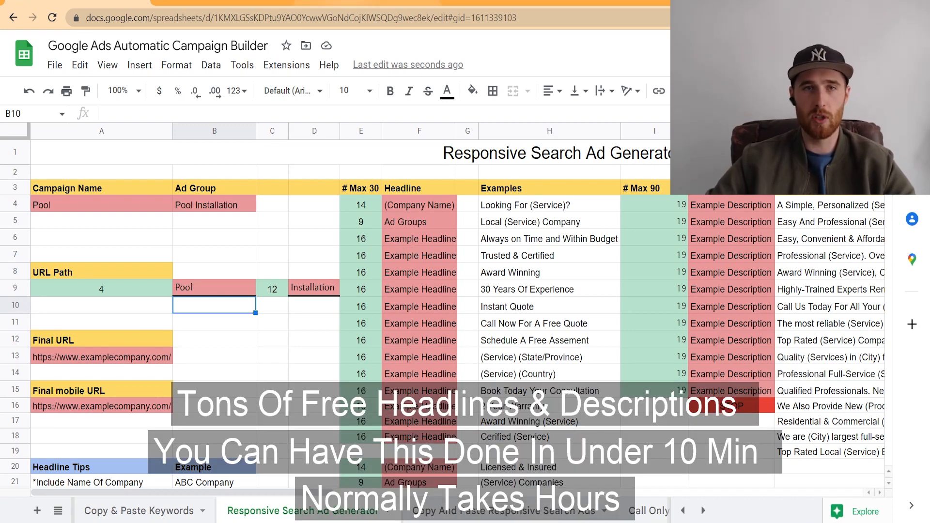
pyautogui.click(418, 204)
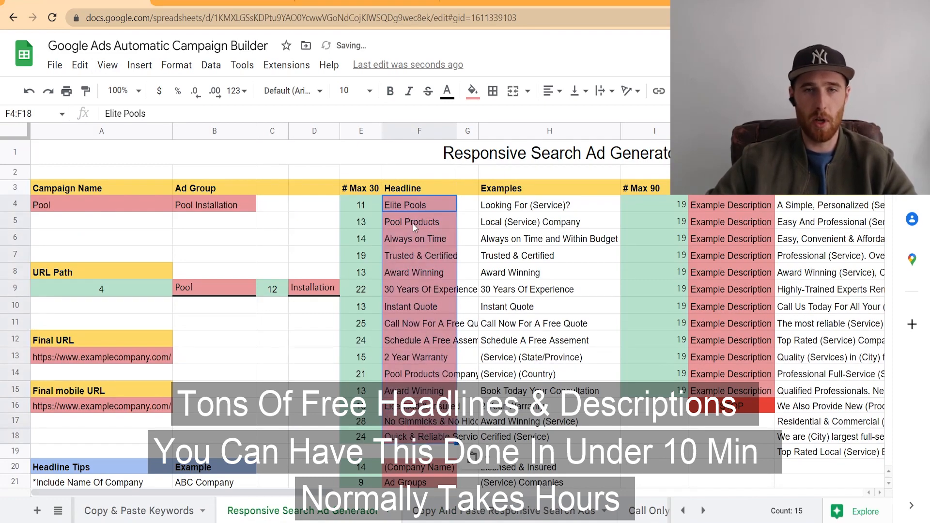
# Step: Paste the Pool headlines and sample descriptions, then view the Copy And Paste Responsive Search Ads sheet
pyautogui.click(419, 260)
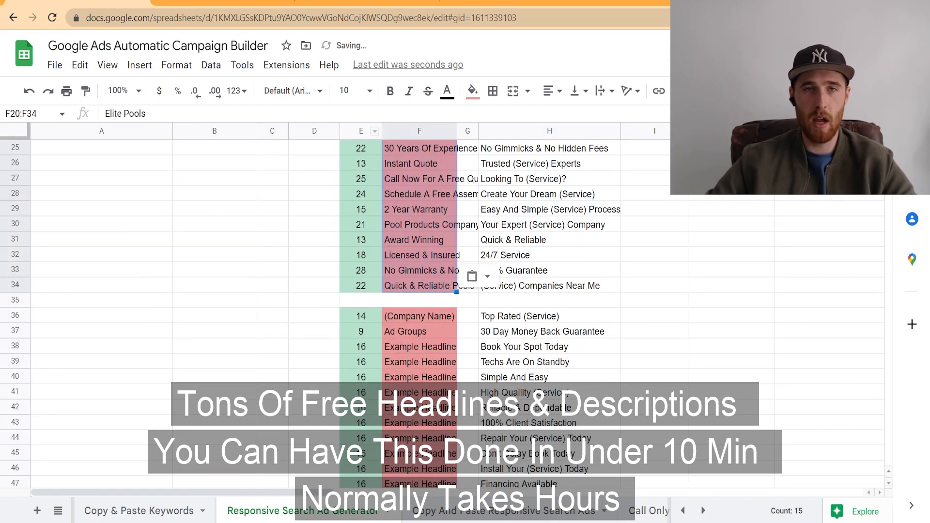
pyautogui.scroll(3)
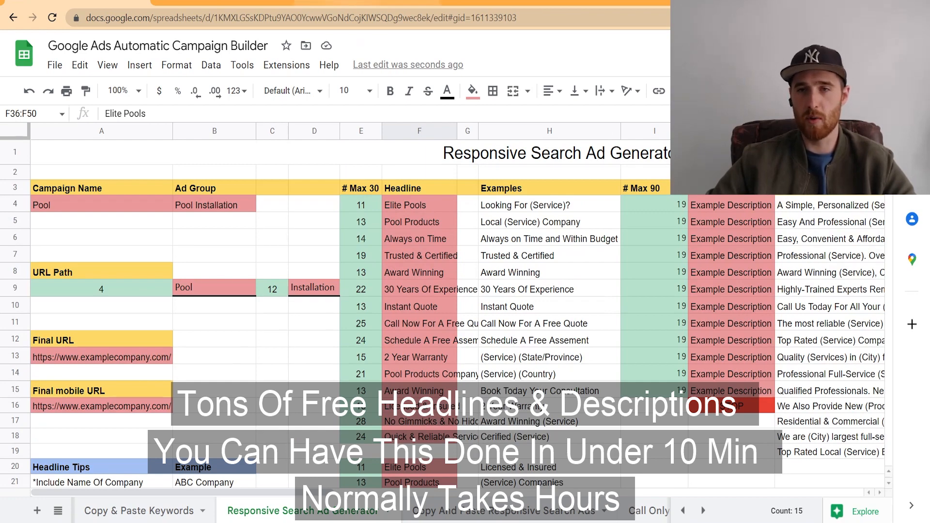
pyautogui.click(731, 205)
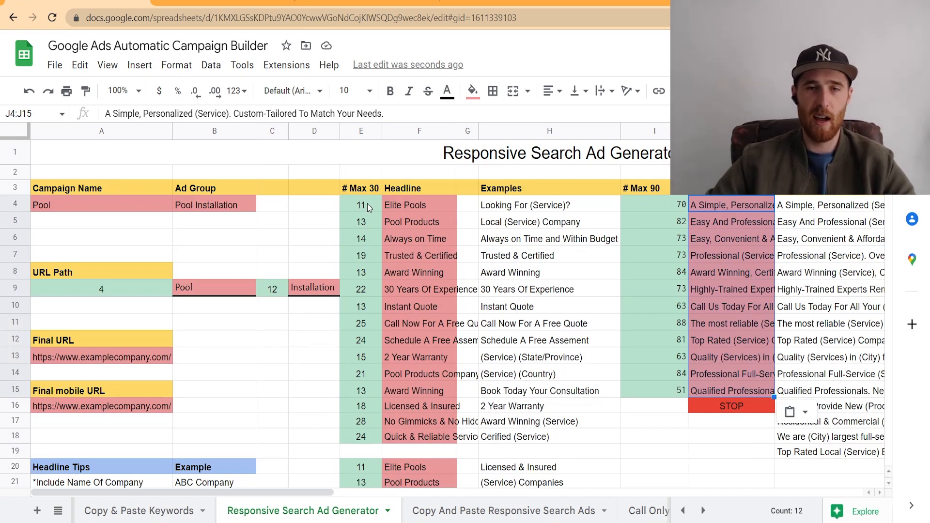
pyautogui.moveTo(420, 224)
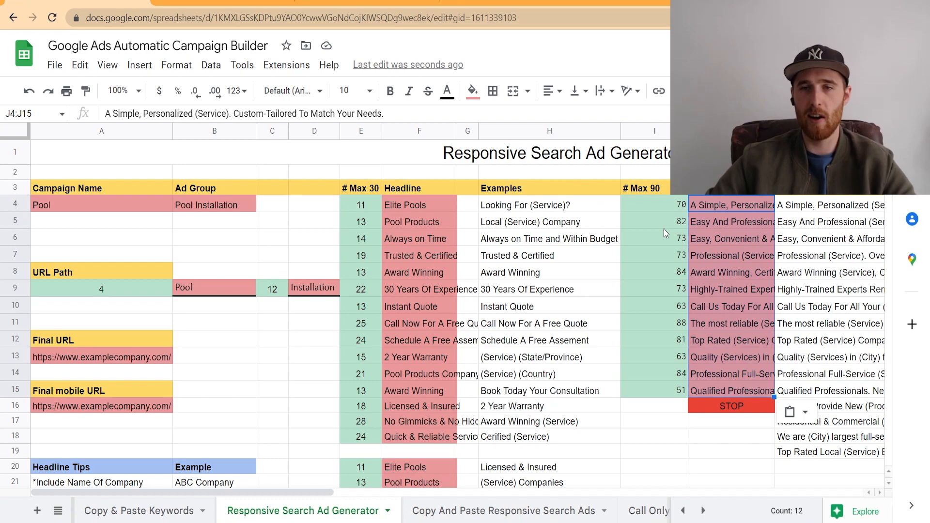
pyautogui.moveTo(640, 277)
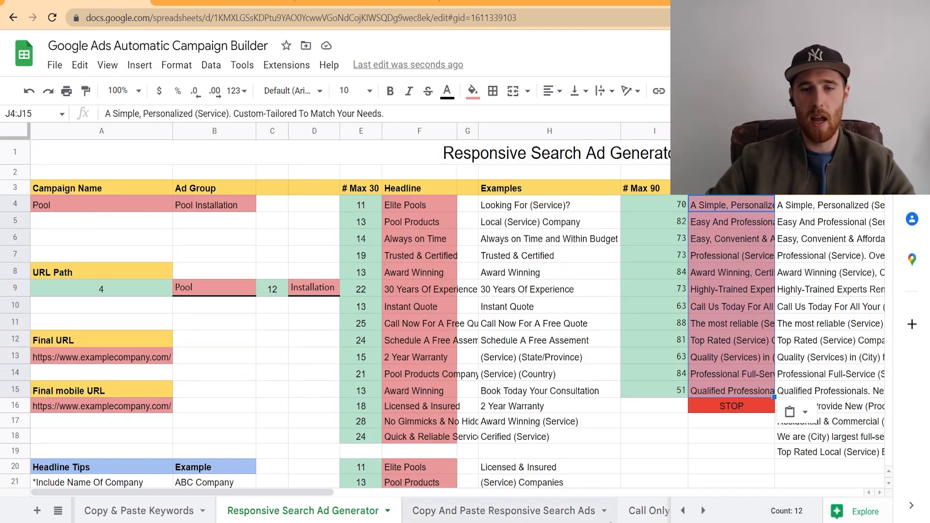
pyautogui.click(500, 510)
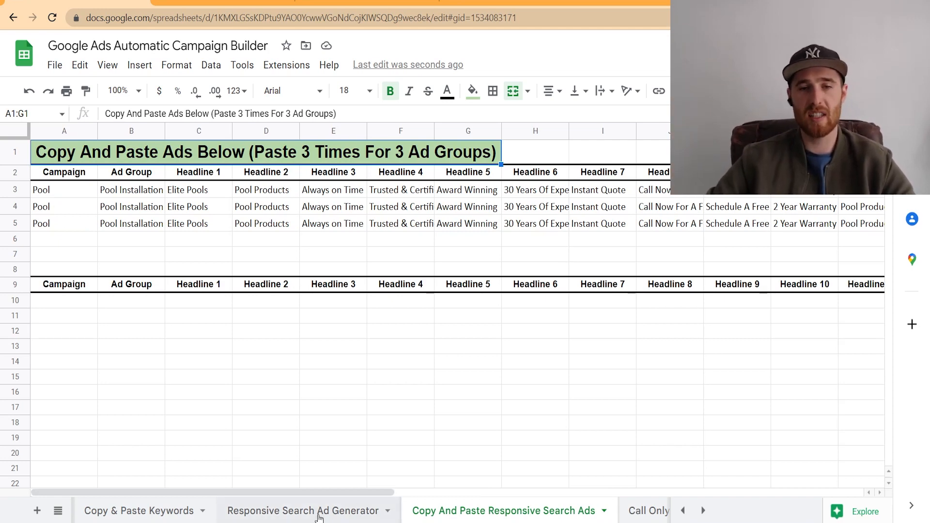
# Step: Review the Call Only Ad Generator template, then go back to the Keyword Generator sheet
pyautogui.click(539, 510)
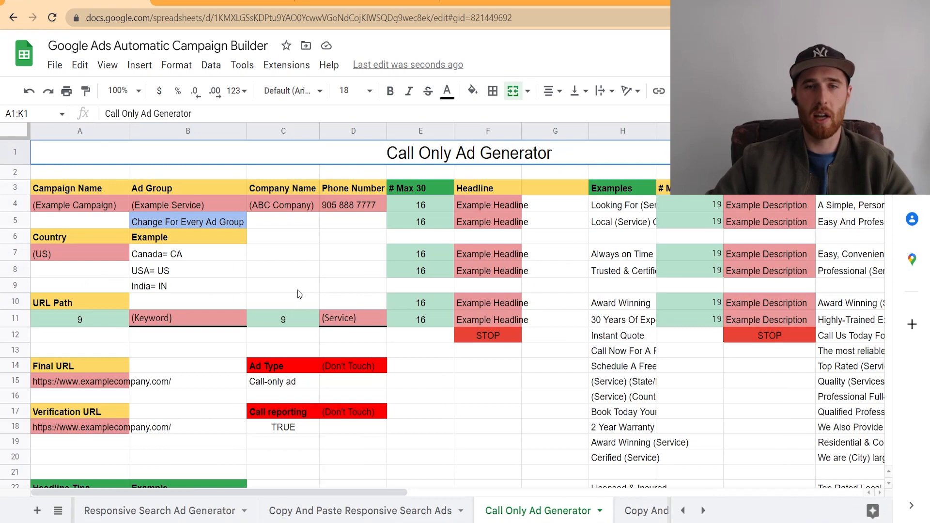
pyautogui.moveTo(325, 251)
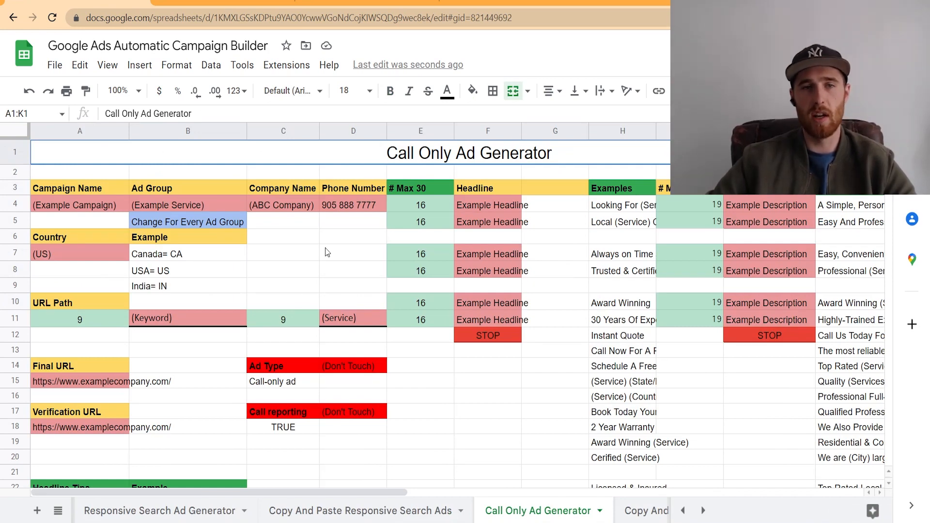
pyautogui.moveTo(178, 282)
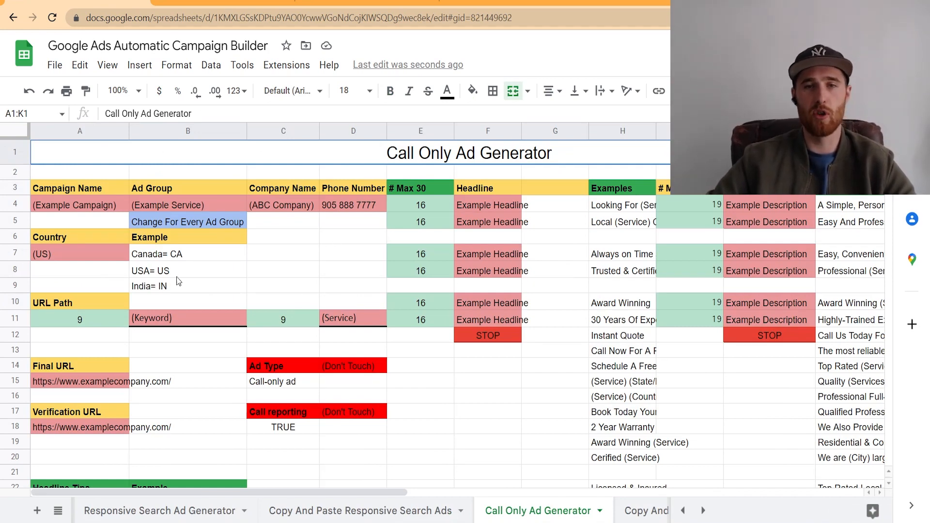
pyautogui.moveTo(418, 275)
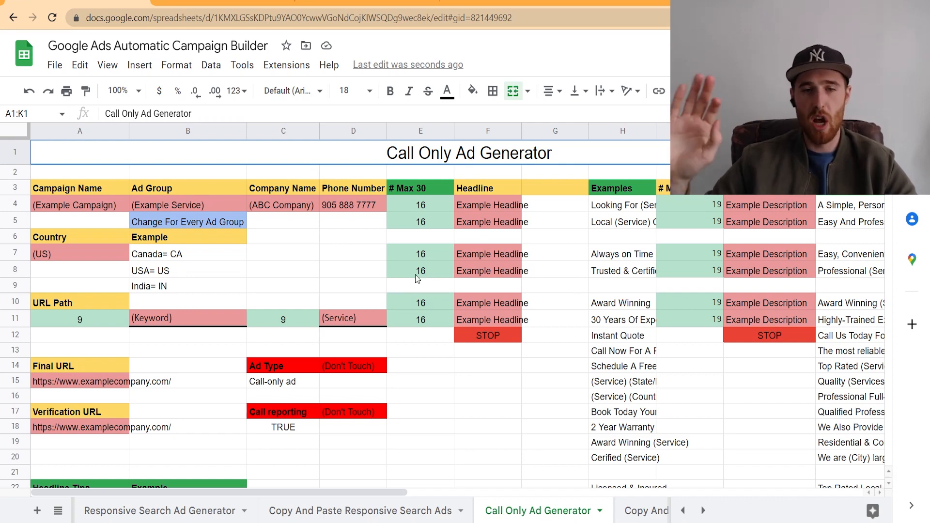
pyautogui.click(683, 511)
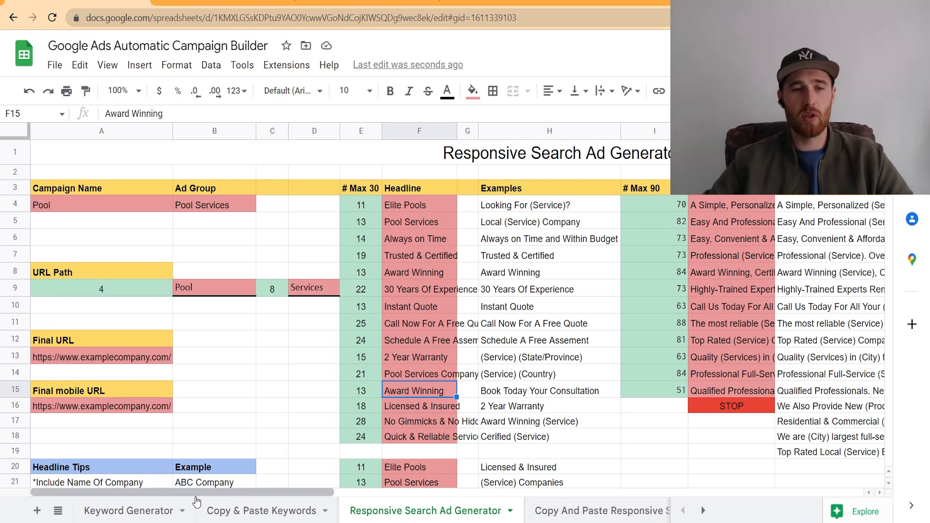
pyautogui.click(127, 510)
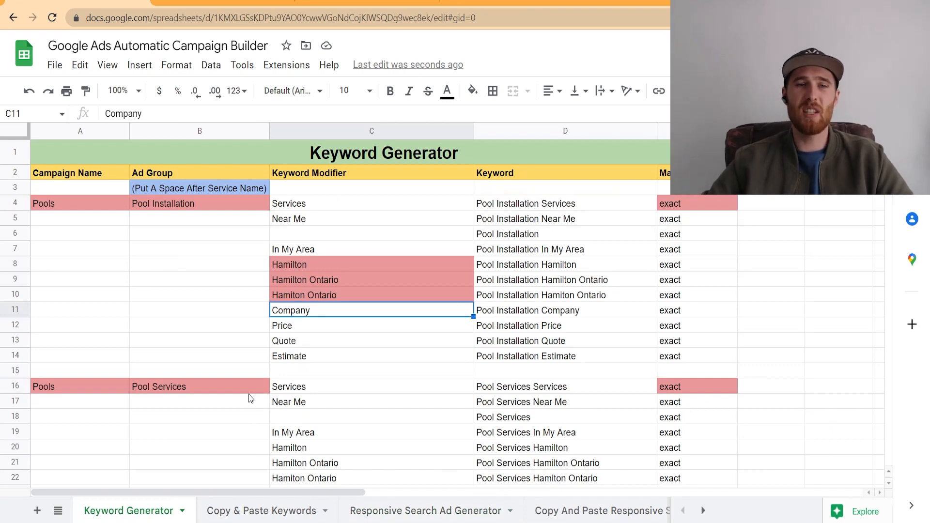